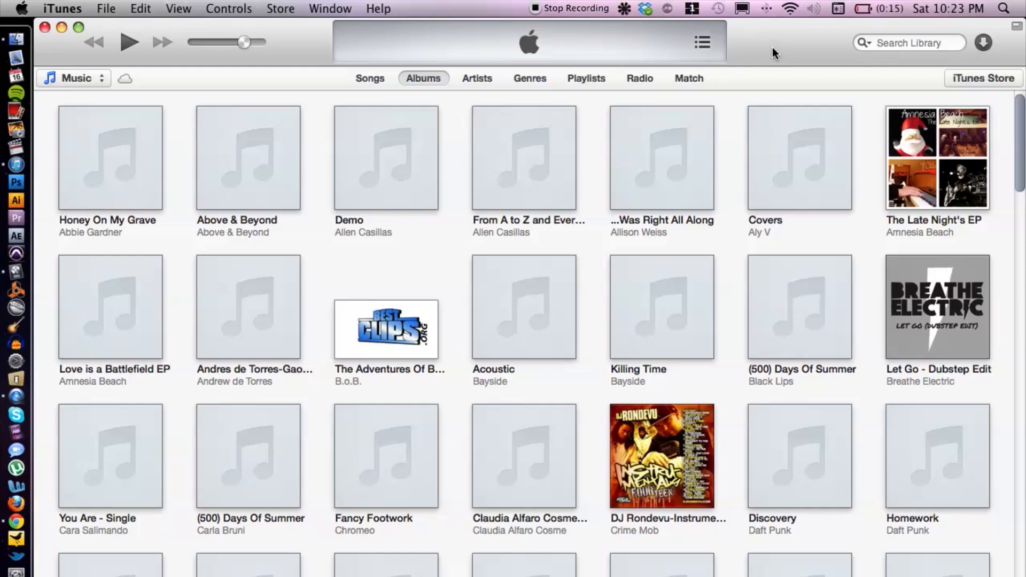
mouse_move(287, 5)
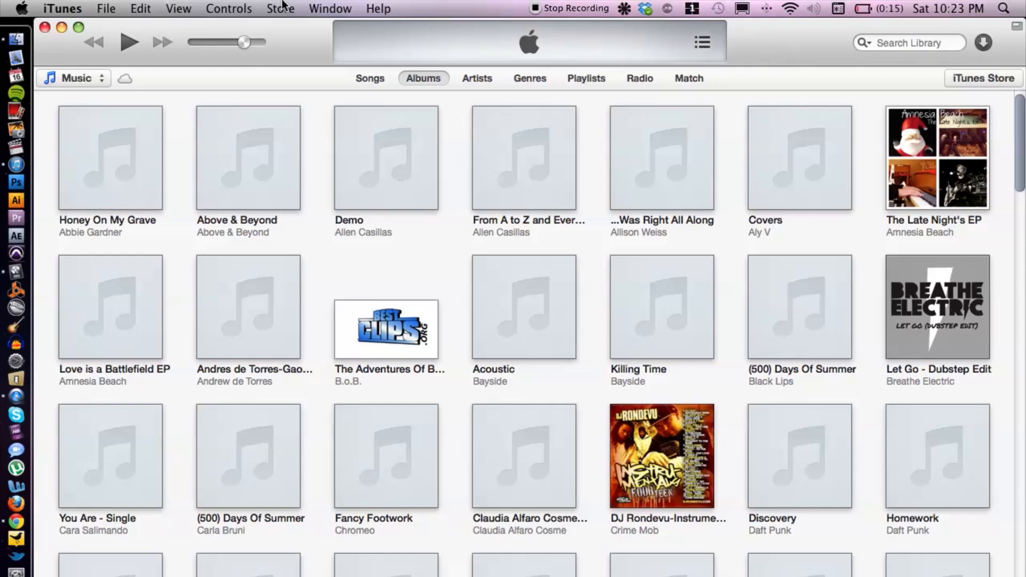
Sign out of the current iTunes Store account from the Store menu
left_click(279, 8)
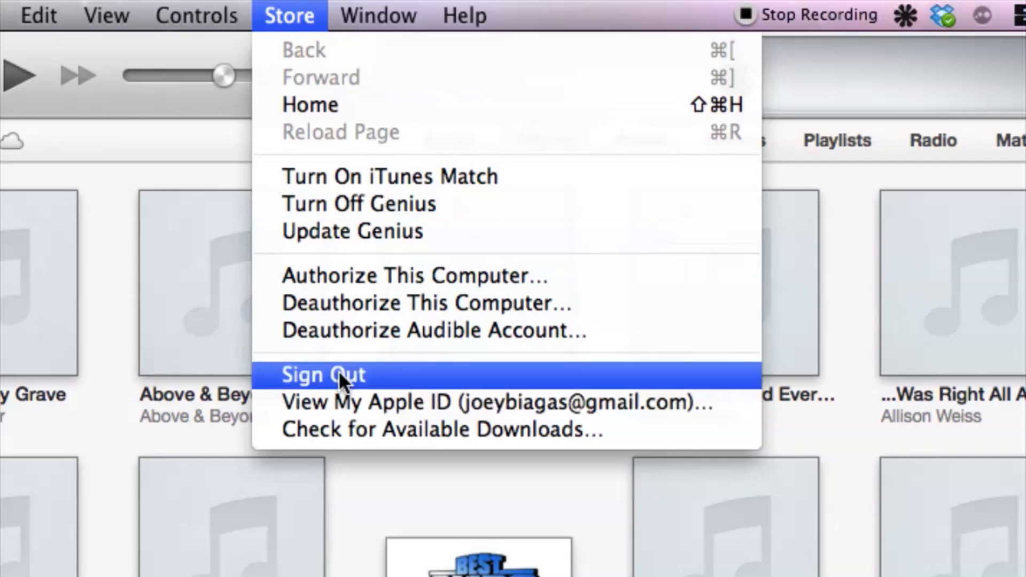
left_click(338, 375)
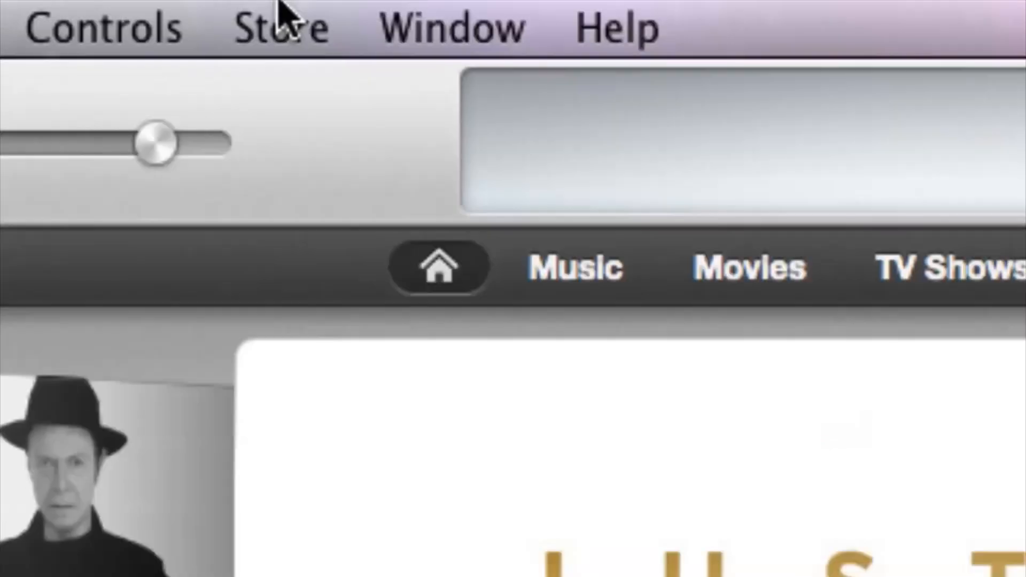
Start creating a new Apple ID and continue past the Welcome to the iTunes Store page
left_click(283, 24)
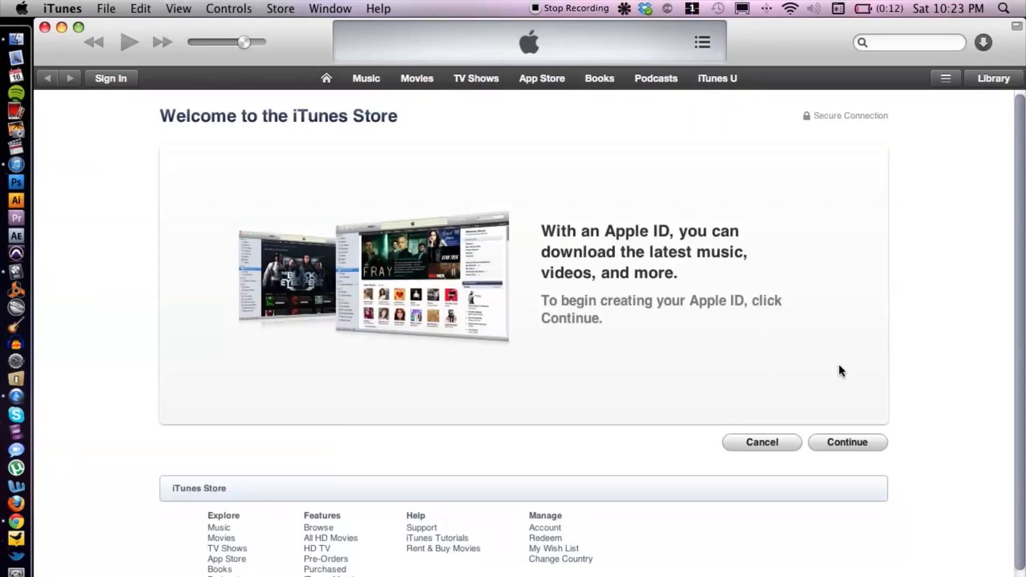
left_click(847, 442)
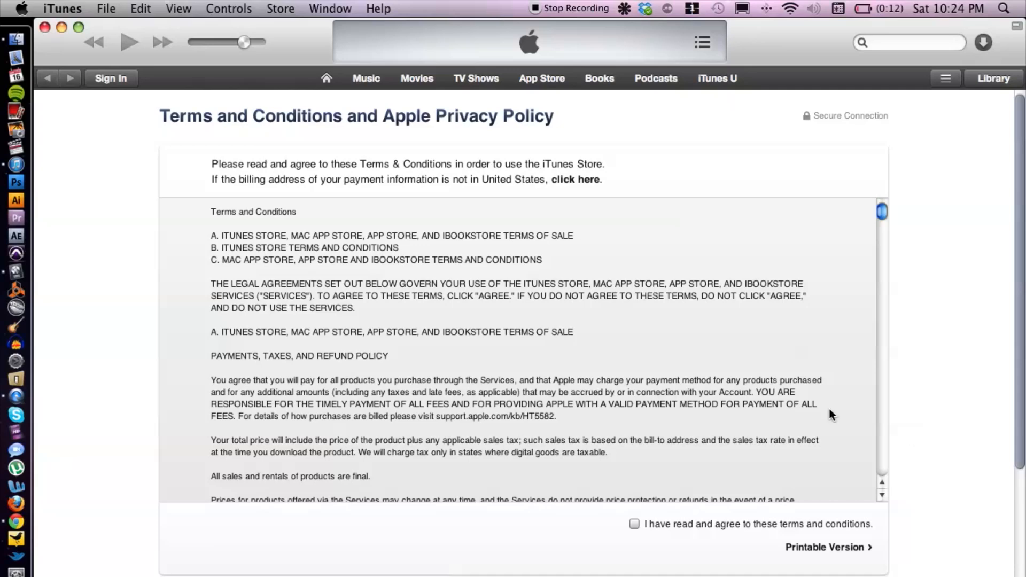
Tick 'I have read and agree to these terms and conditions' and agree to the terms
scroll("down", 3)
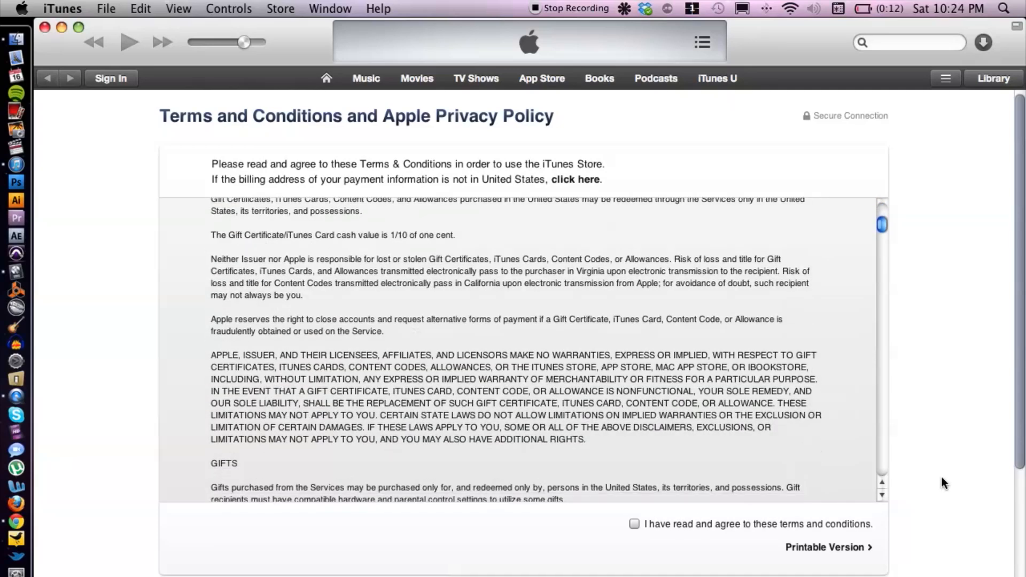
left_click(633, 523)
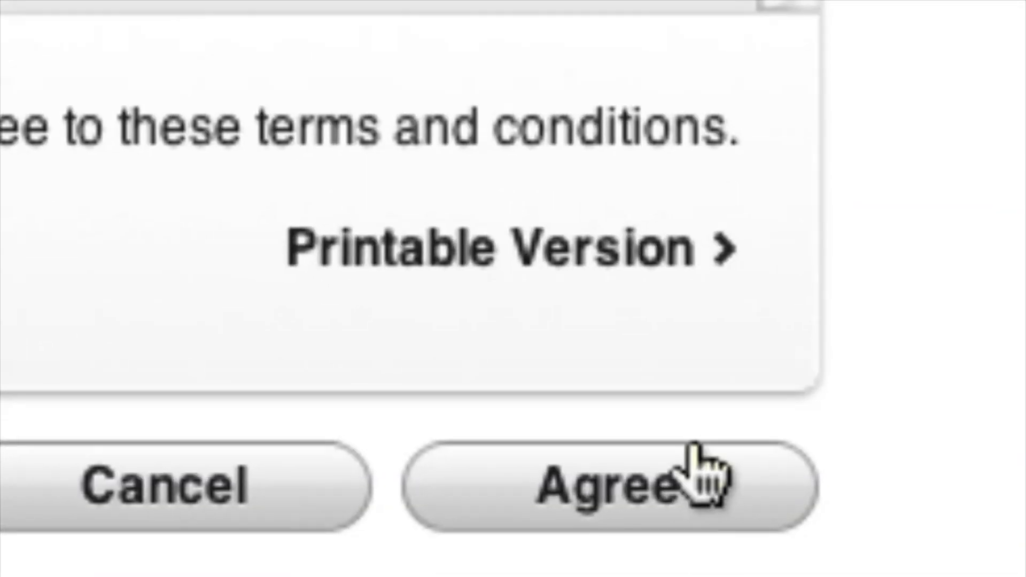
left_click(694, 485)
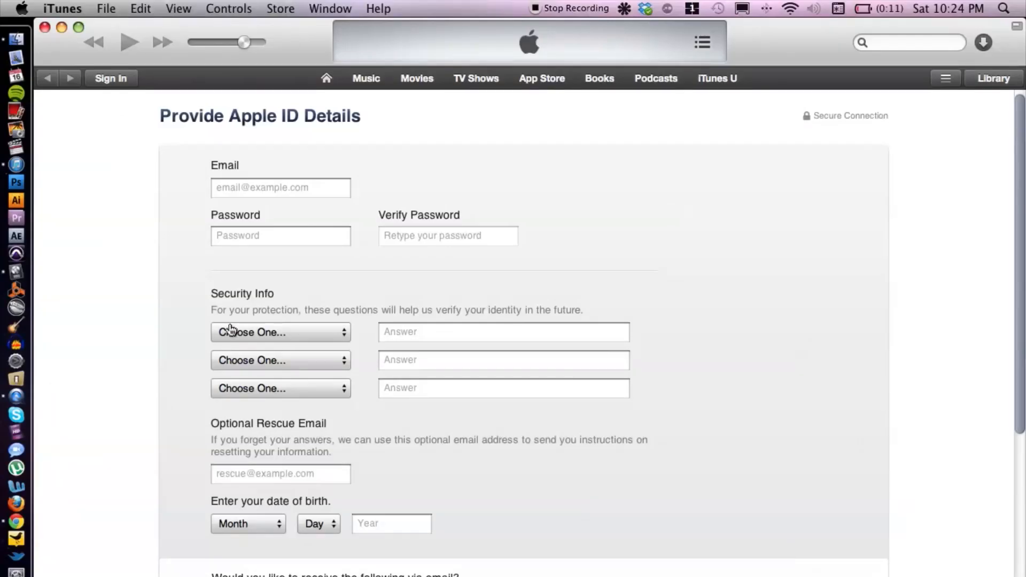
left_click(280, 188)
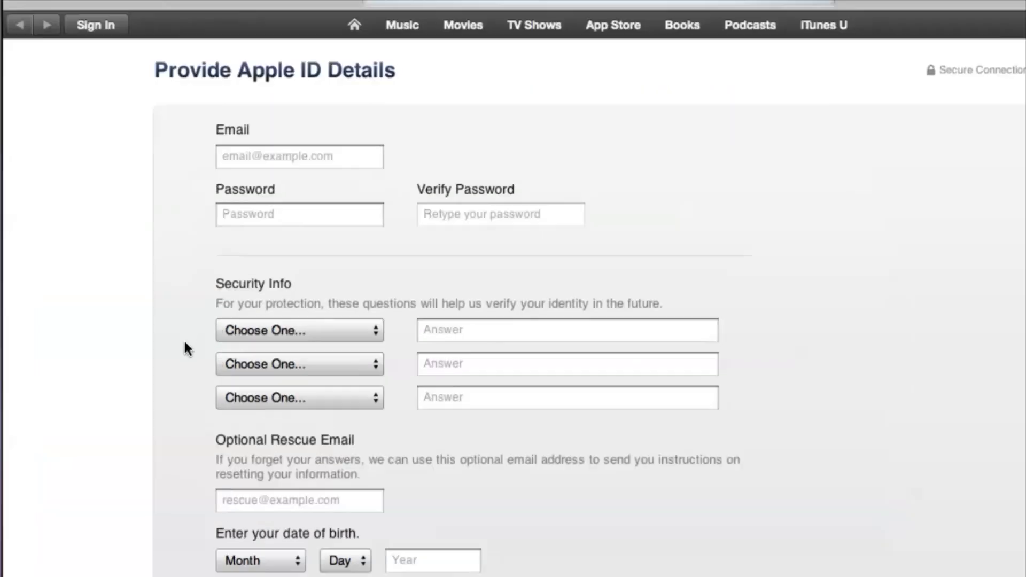
scroll("down", 3)
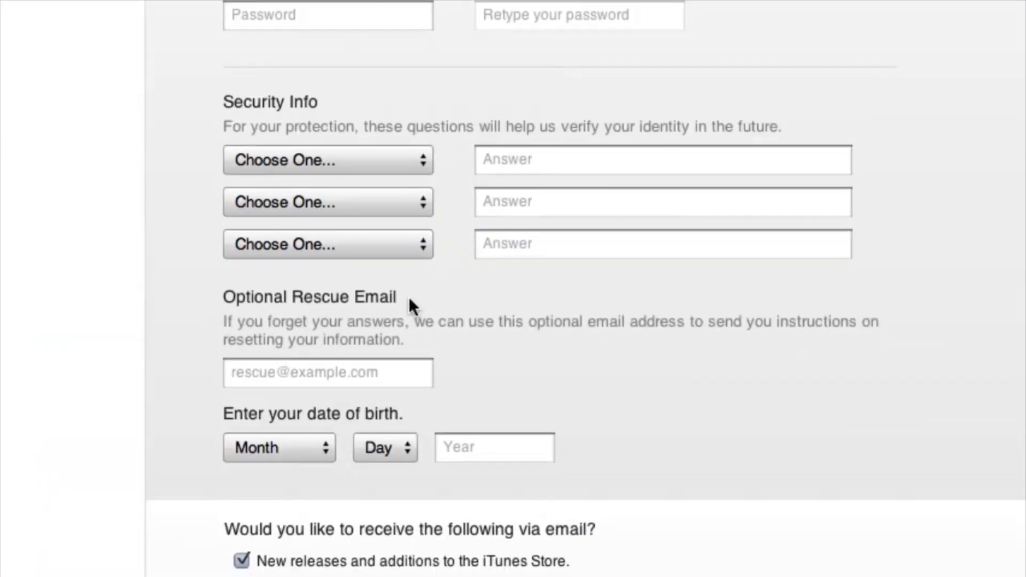
scroll("down", 3)
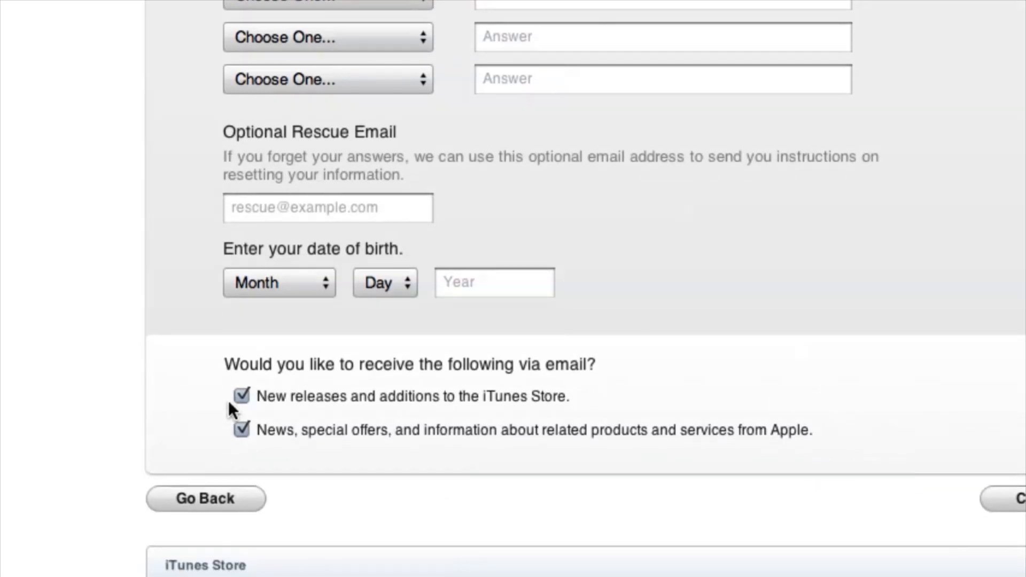
mouse_move(310, 421)
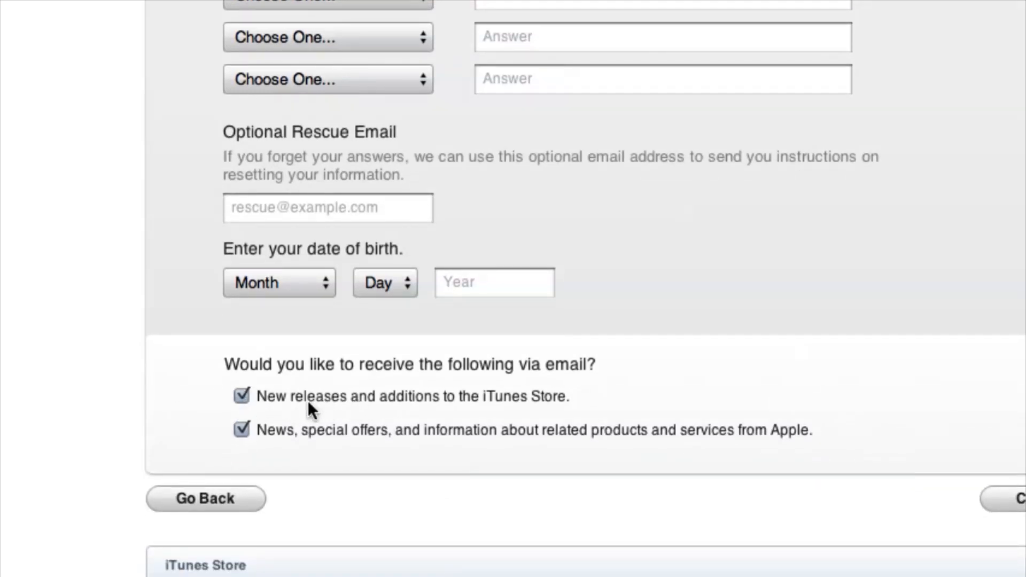